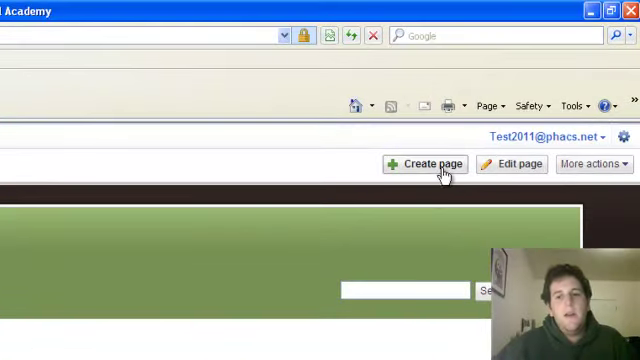
Step: Create a top-level page named 'Technology'
{"action": "left_click", "coordinate": [423, 164]}
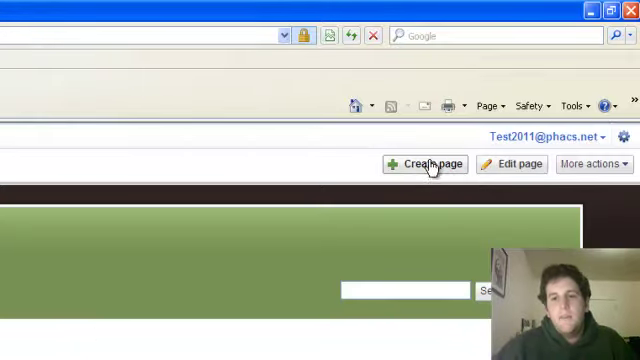
{"action": "left_click", "coordinate": [423, 163]}
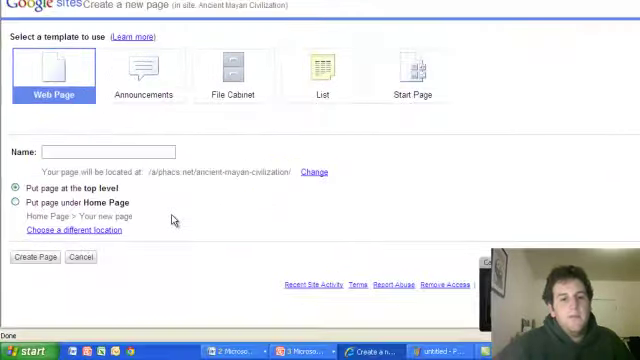
{"action": "type", "text": "Techno"}
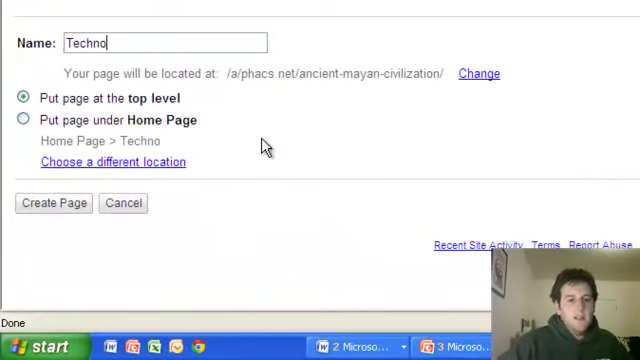
{"action": "type", "text": "logy"}
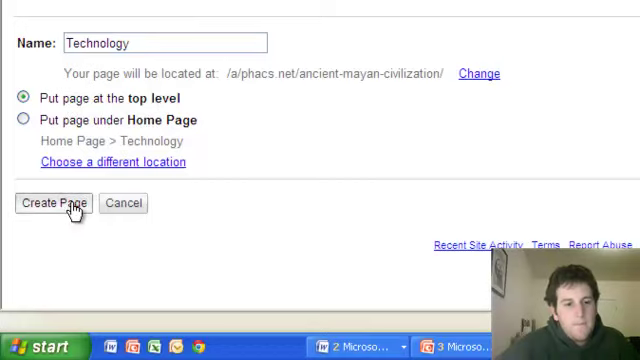
{"action": "left_click", "coordinate": [55, 203]}
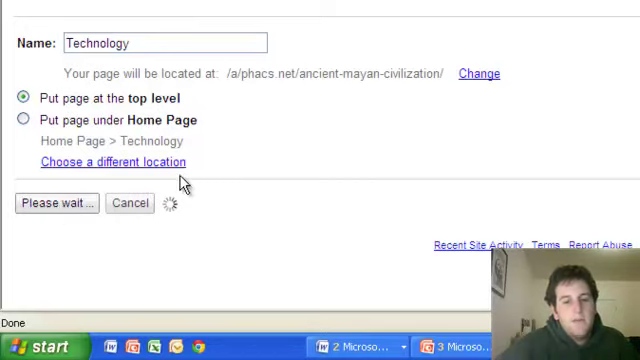
Step: Type the intro 'The Mayan people had made great strides in technology and academics' on Technology
{"action": "left_click", "coordinate": [56, 203]}
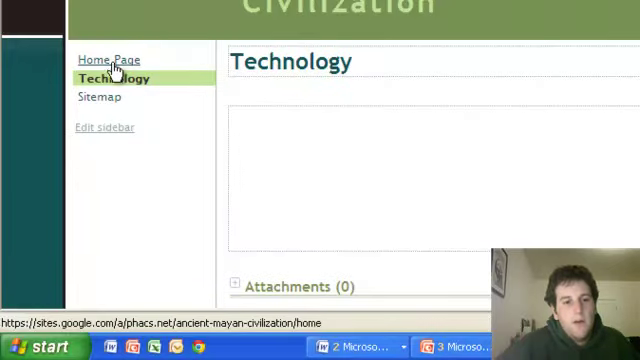
{"action": "left_click", "coordinate": [106, 59]}
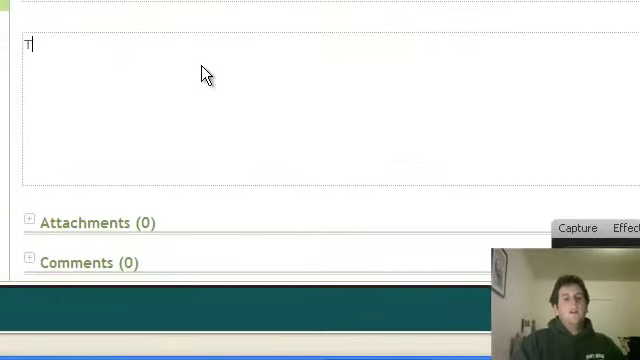
{"action": "type", "text": "he"}
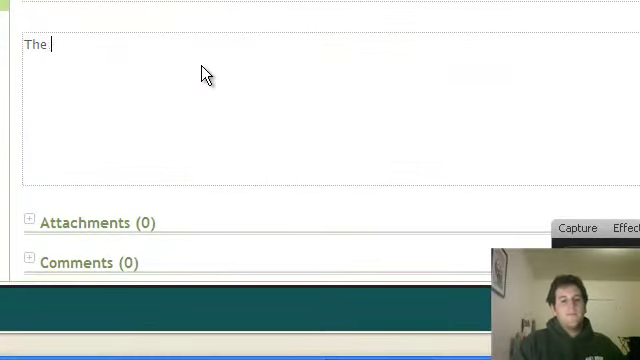
{"action": "type", "text": "Mayan people had"}
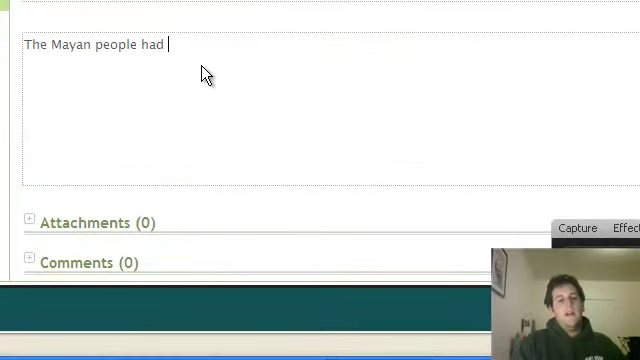
{"action": "type", "text": "made great"}
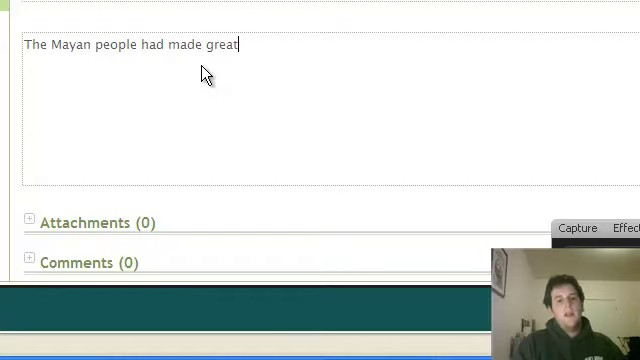
{"action": "type", "text": "strides in tec"}
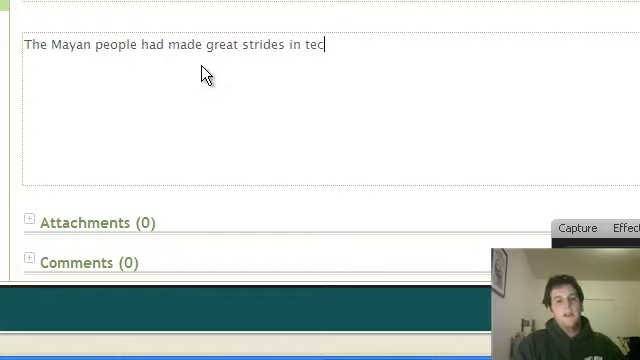
{"action": "type", "text": "hnology and a"}
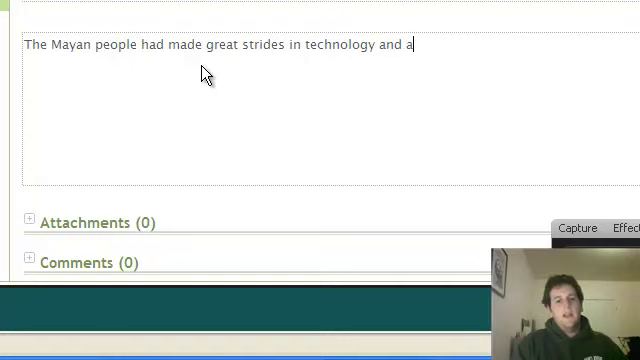
{"action": "type", "text": "cademics.  Click on the"}
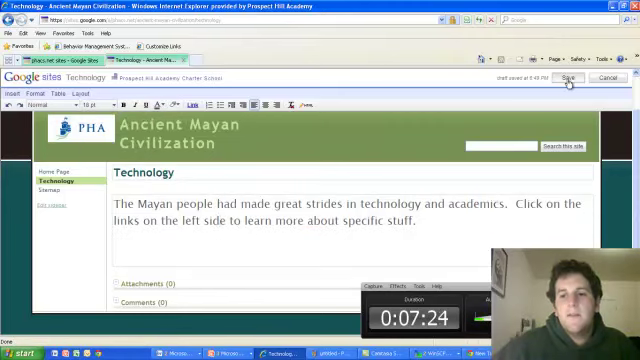
Step: Save the Technology page and create a 'Math' page nested under Technology
{"action": "left_click", "coordinate": [568, 79]}
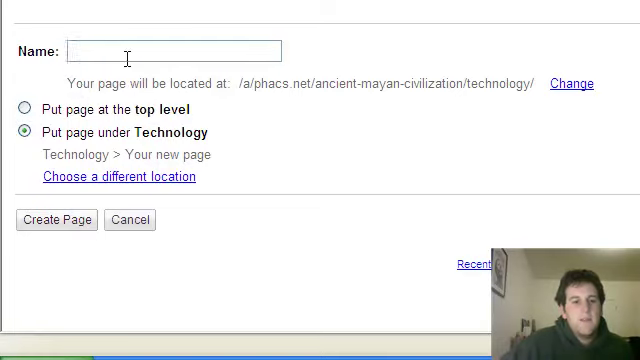
{"action": "type", "text": "Math"}
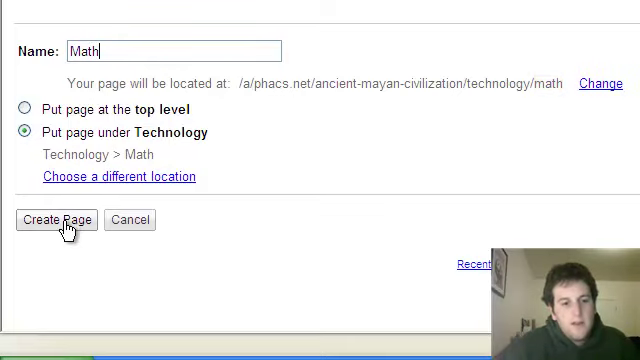
{"action": "left_click", "coordinate": [60, 219]}
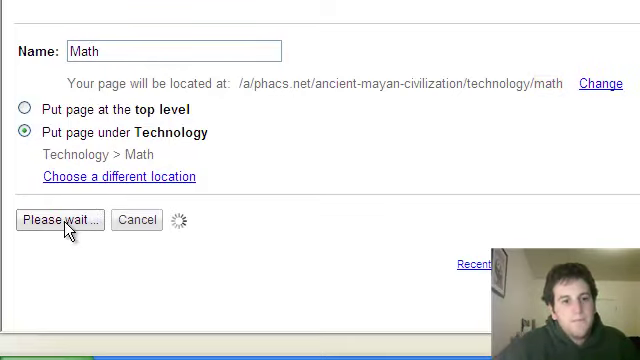
Step: Begin typing 'Mayan math la...' into the Math page body
{"action": "left_click", "coordinate": [59, 219]}
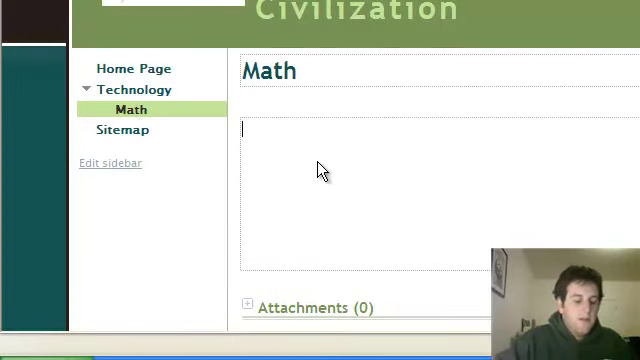
{"action": "type", "text": "Maya"}
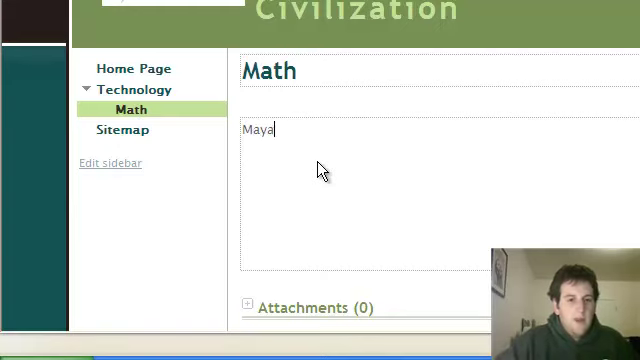
{"action": "type", "text": "n math la"}
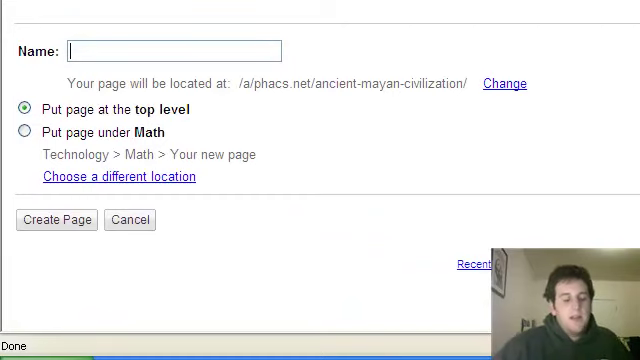
Step: Create a 'Written Language' page with Technology chosen as its parent
{"action": "type", "text": "Written Lan"}
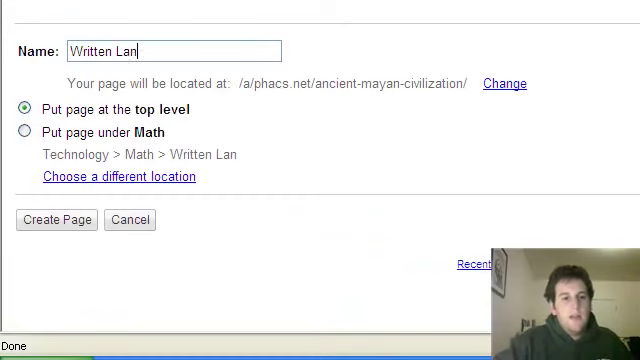
{"action": "type", "text": "guage"}
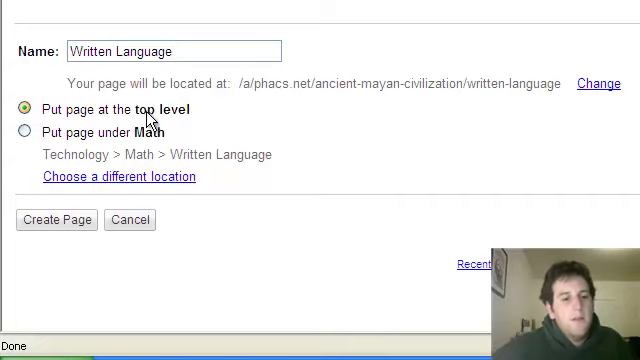
{"action": "left_click", "coordinate": [57, 219]}
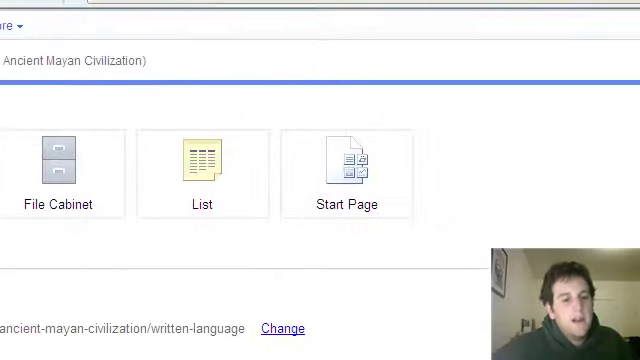
{"action": "left_click", "coordinate": [277, 328]}
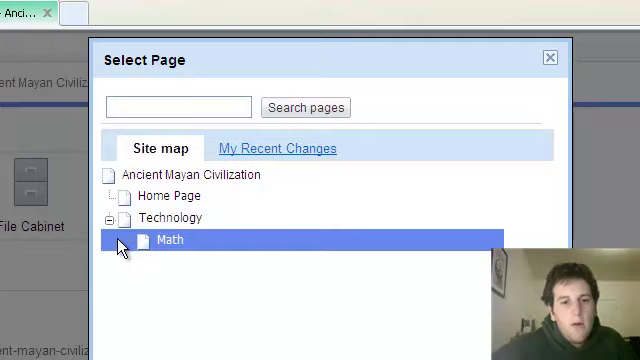
{"action": "left_click", "coordinate": [160, 189]}
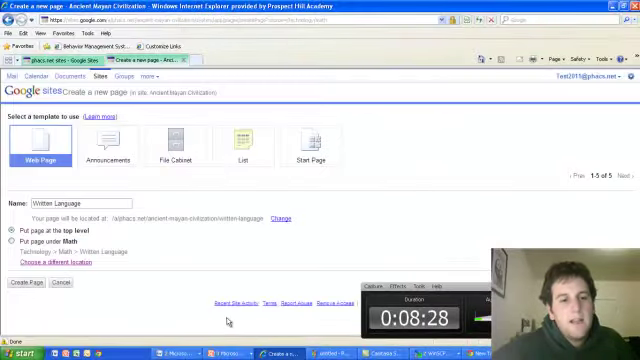
{"action": "left_click", "coordinate": [20, 240]}
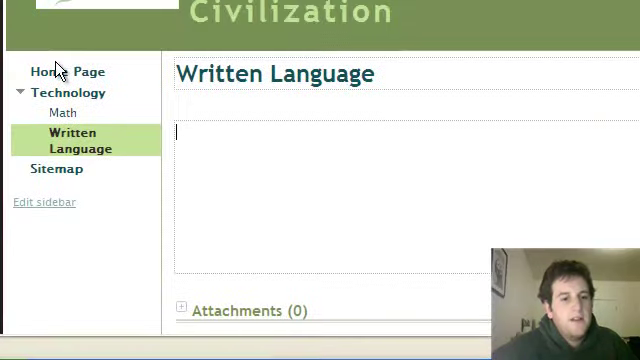
{"action": "mouse_move", "coordinate": [229, 164]}
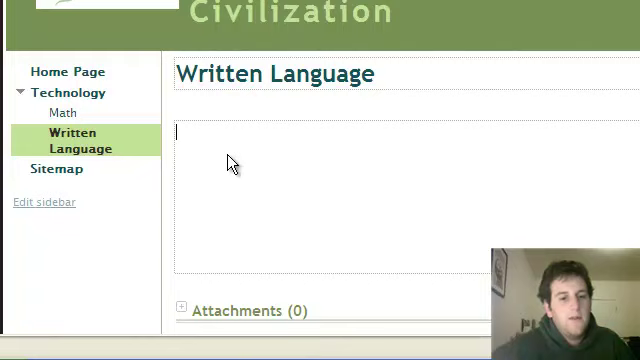
Step: Type placeholder text into the Written Language page body
{"action": "type", "text": "Writetnelakngalwjenga"}
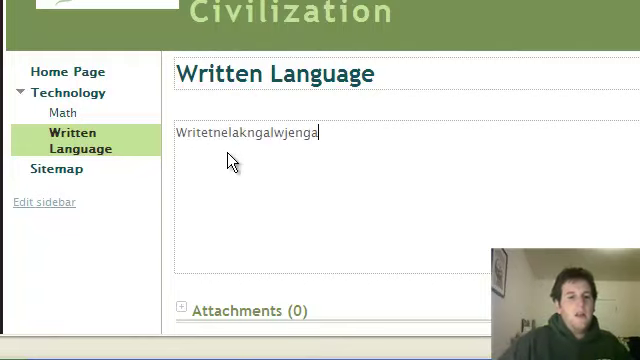